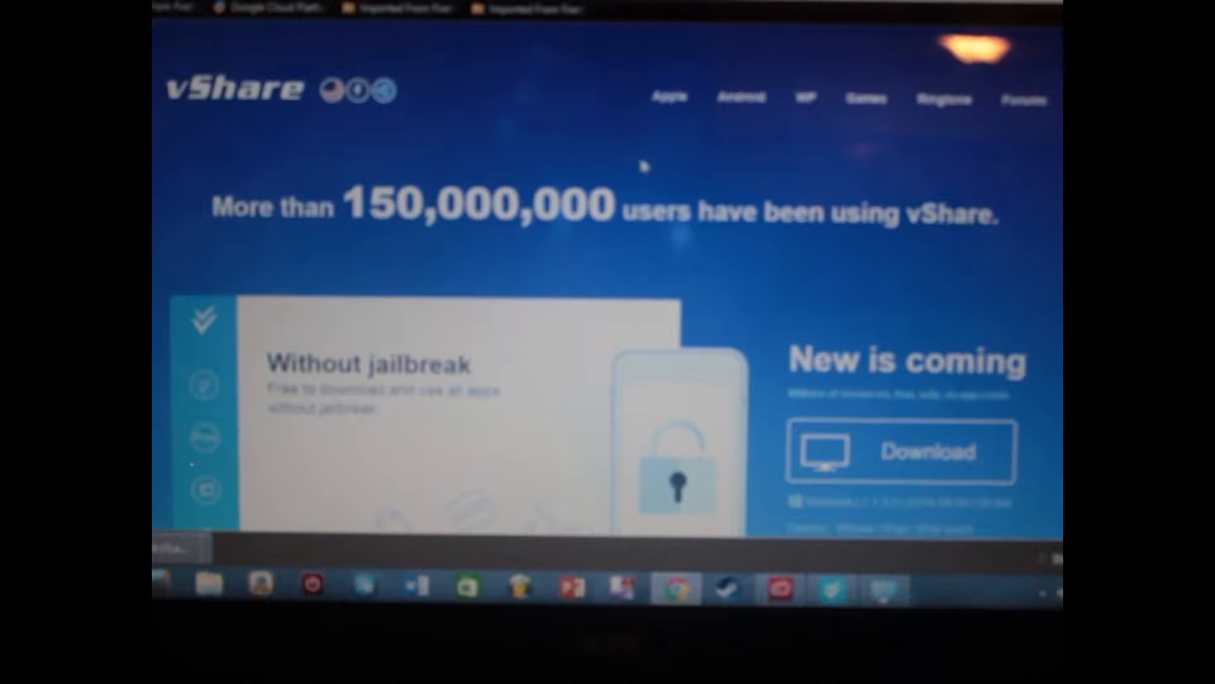
Browse the feature slides: no jailbreak, completely free, no Apple ID, no application crash
scroll("down", 3)
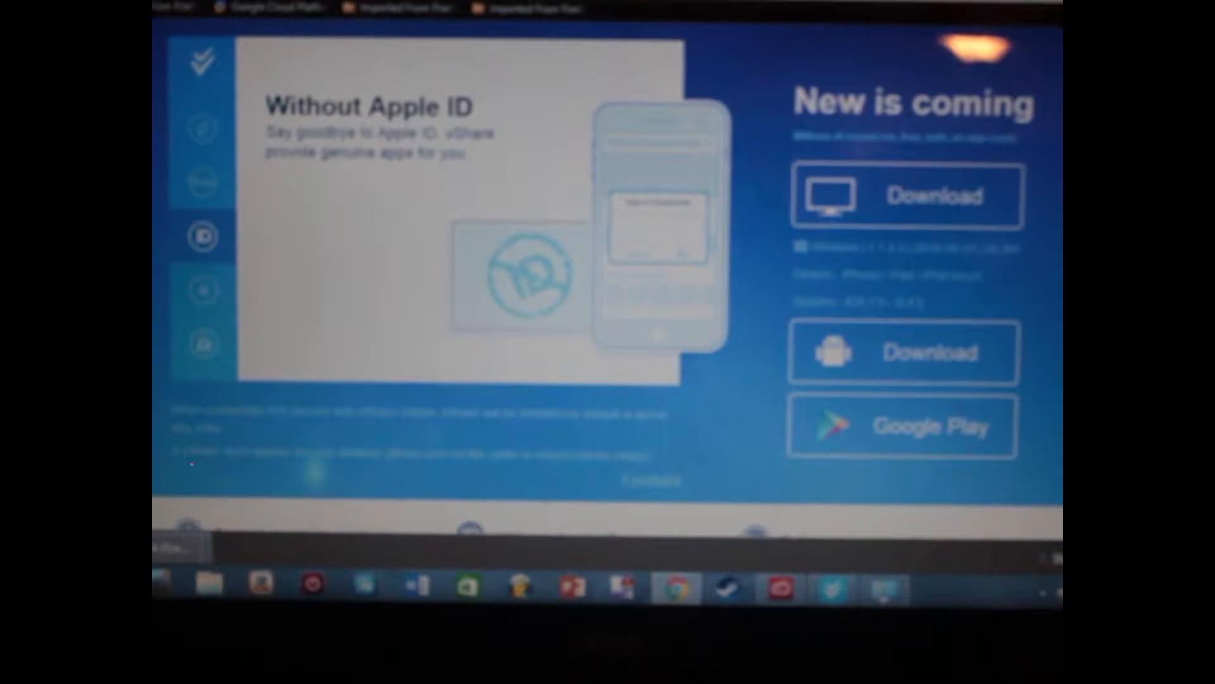
left_click(201, 289)
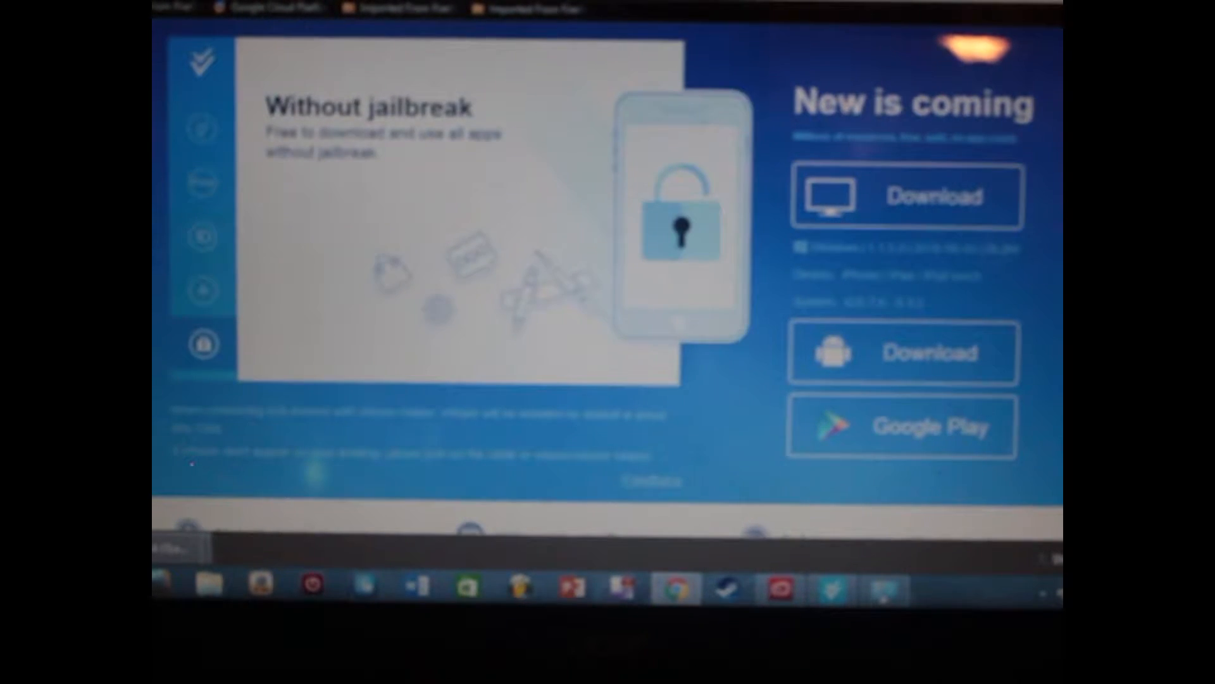
left_click(203, 128)
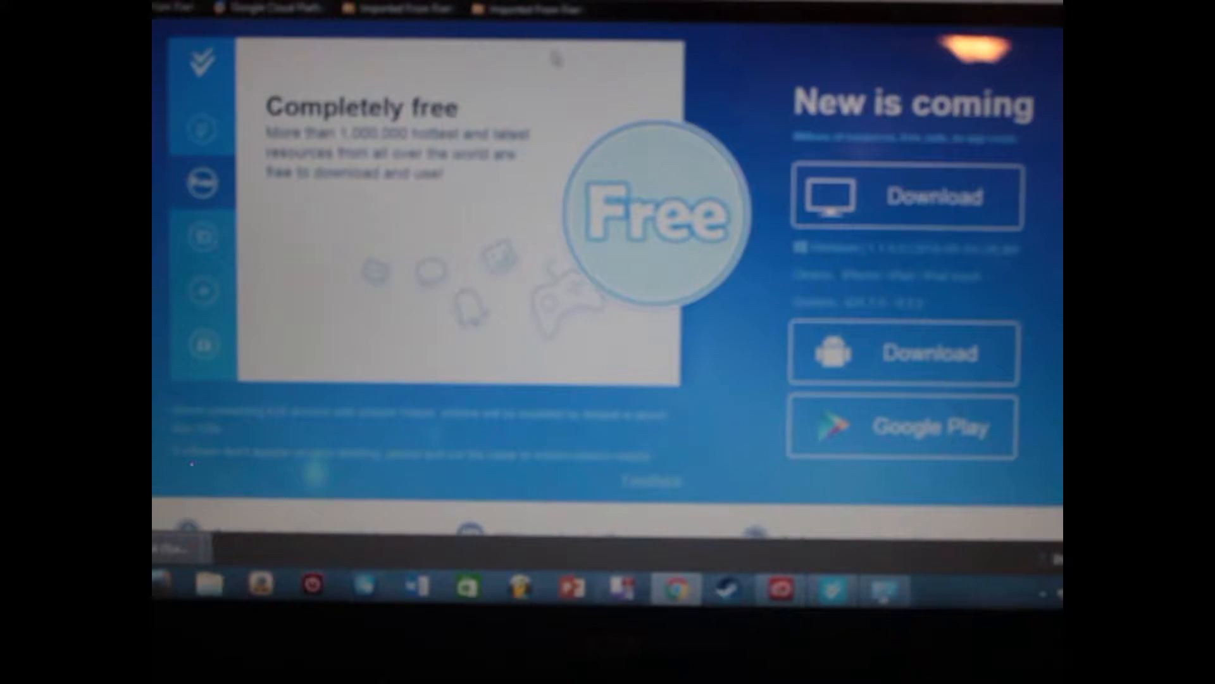
left_click(202, 237)
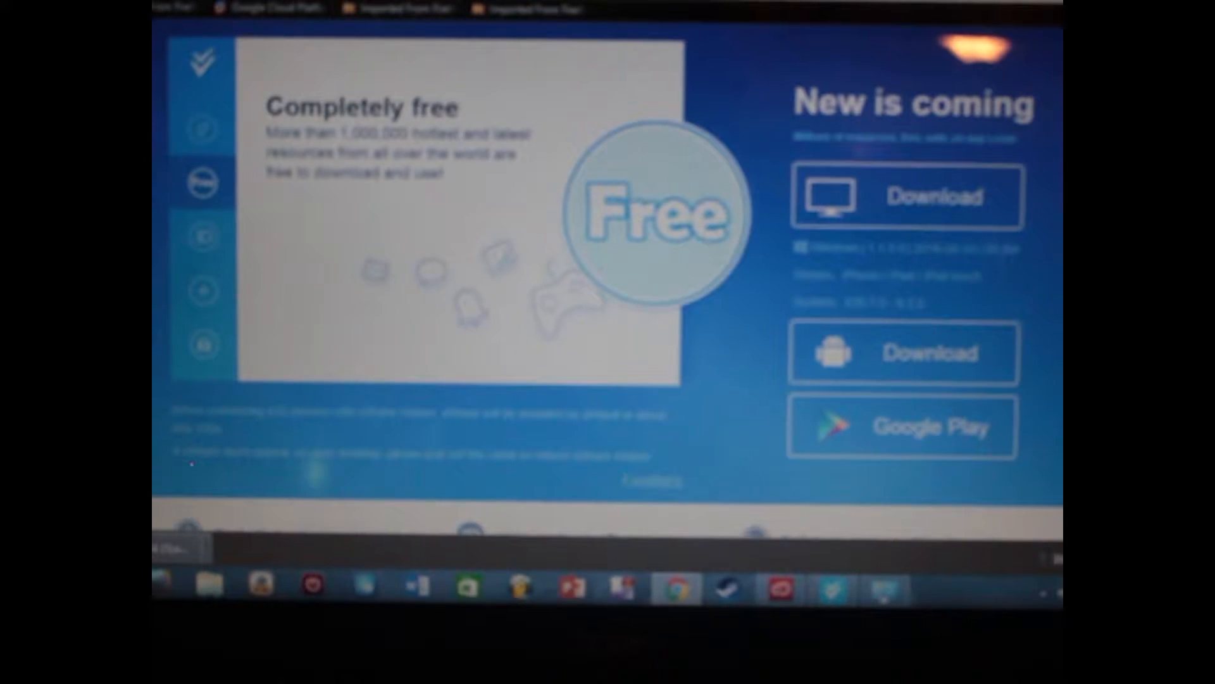
left_click(203, 237)
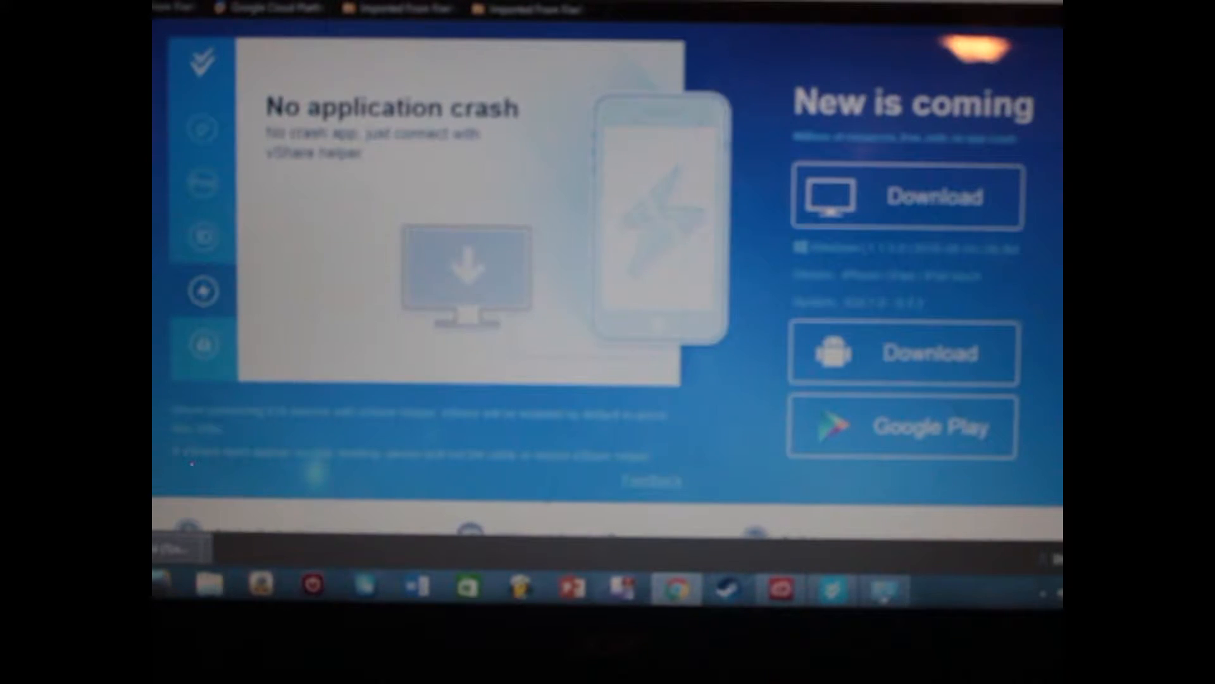
left_click(203, 345)
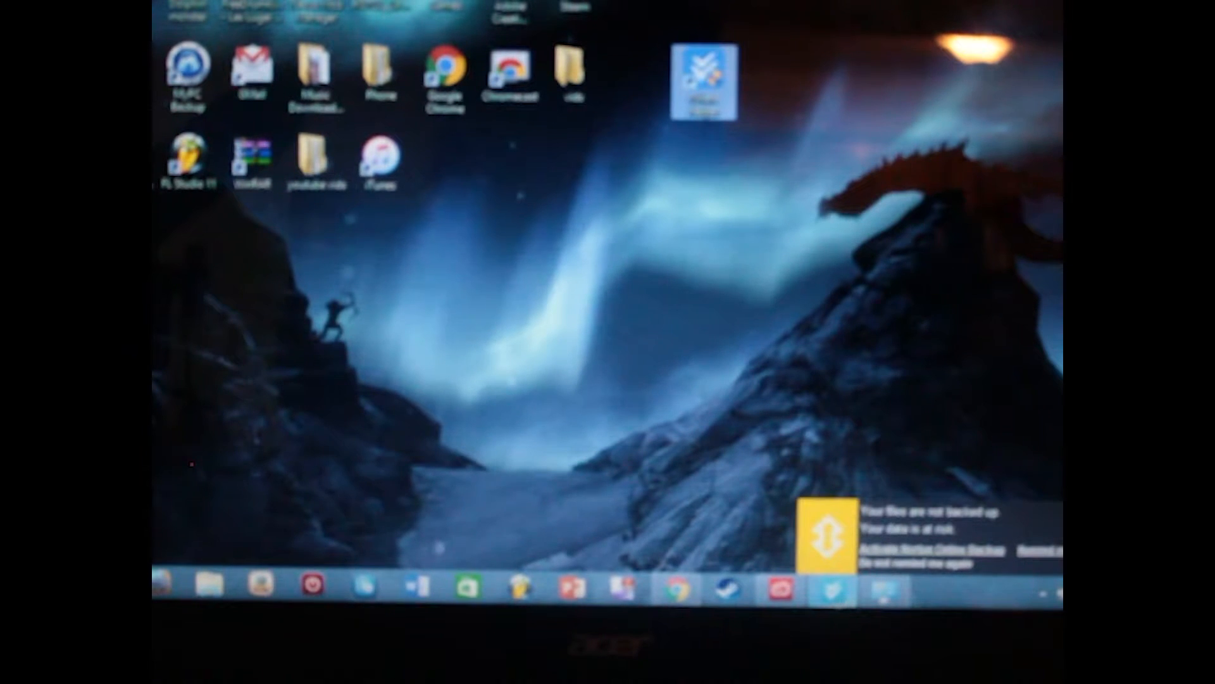
Launch vShare Helper from its desktop shortcut
double_click(705, 81)
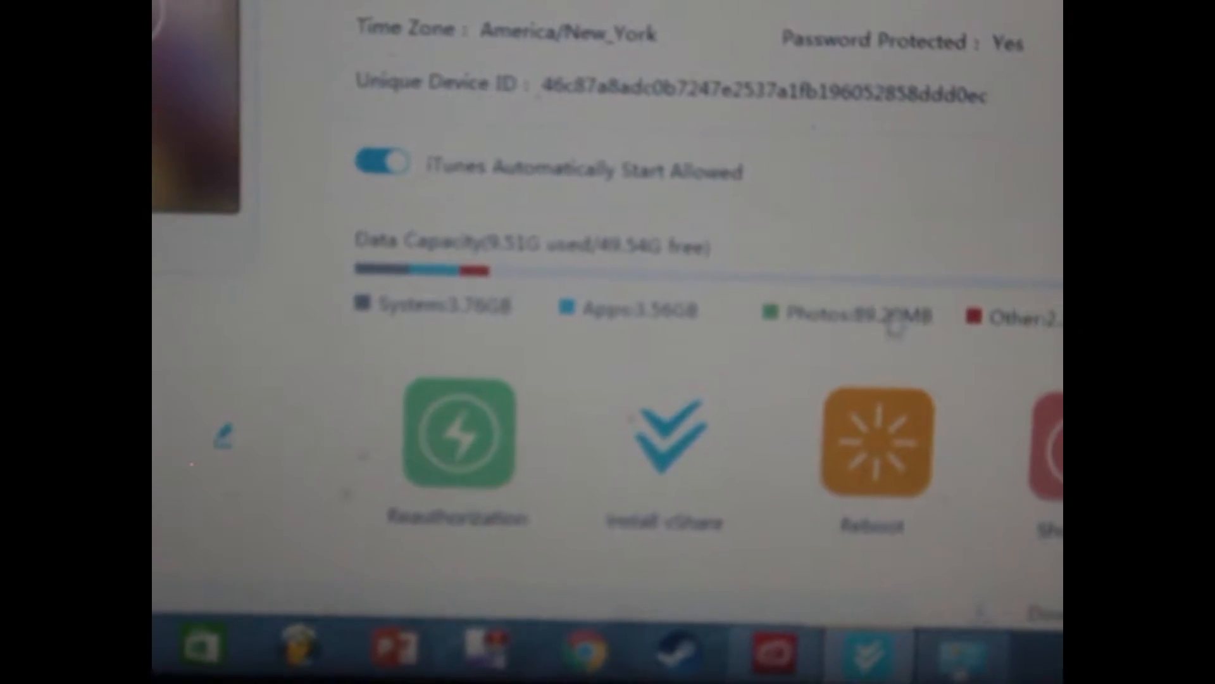
Scroll the connected iPhone's device page toward the Install vShare option
scroll("up", 3)
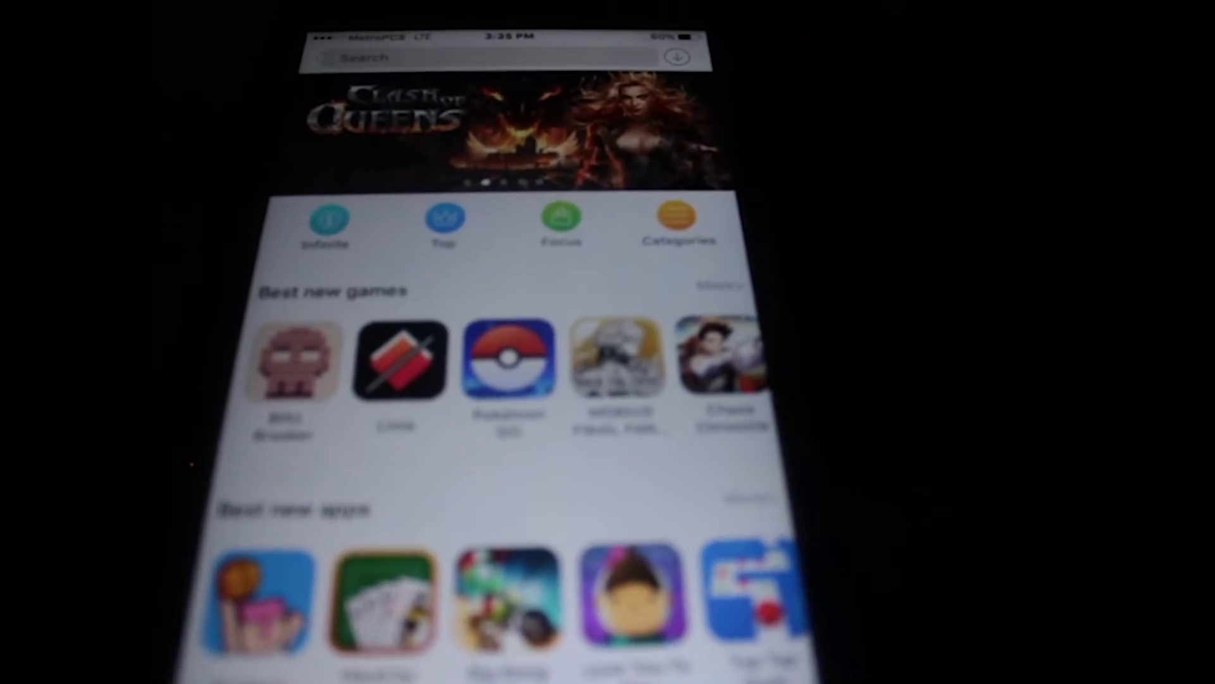
Scroll through vShare's featured best new games and apps on the iPhone
scroll("down", 3)
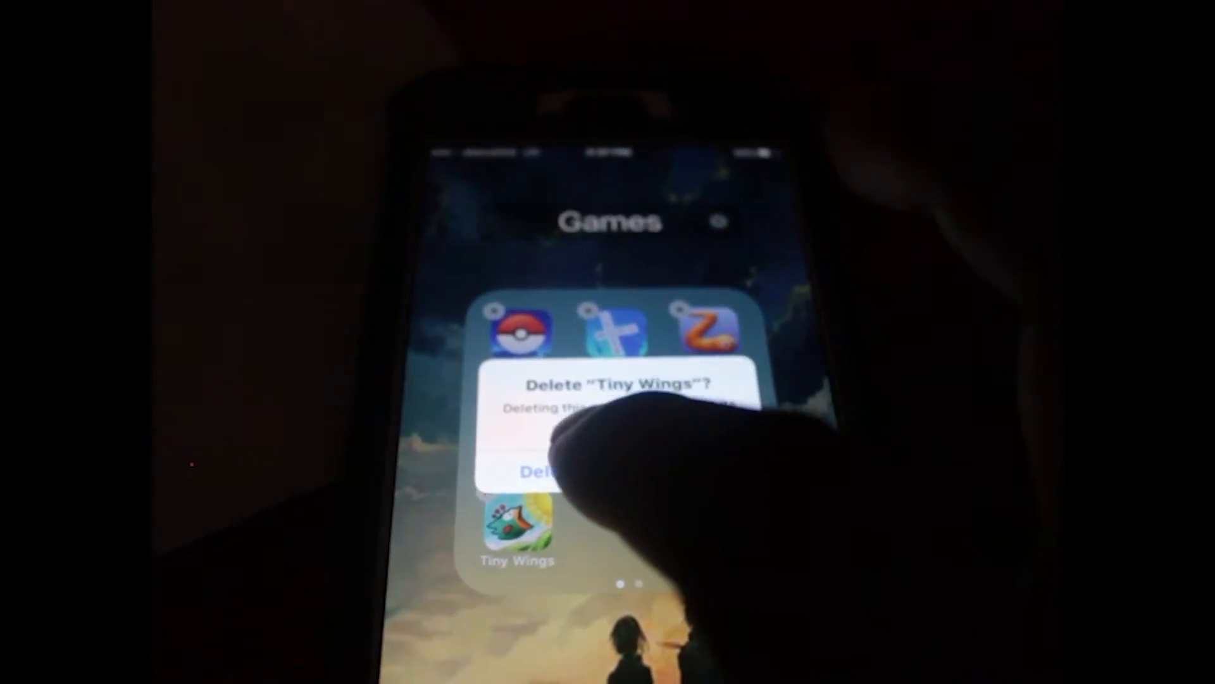
Confirm deleting Tiny Wings and leave the Games folder for the home screen
left_click(543, 471)
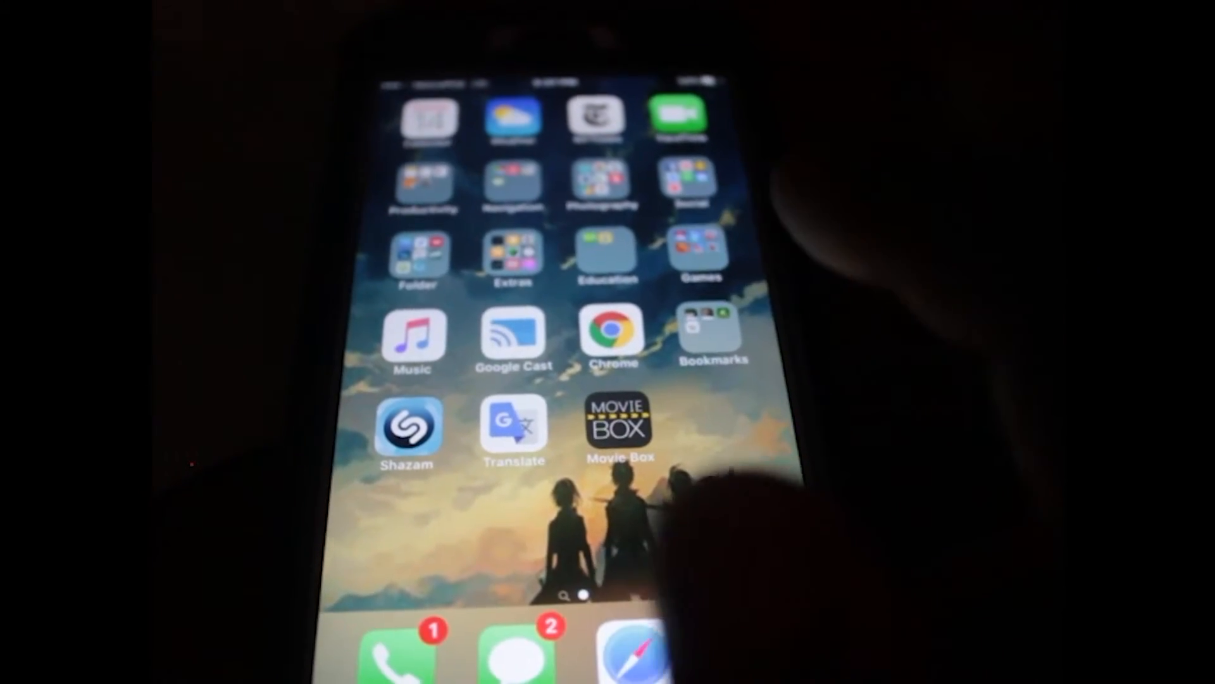
left_click(419, 255)
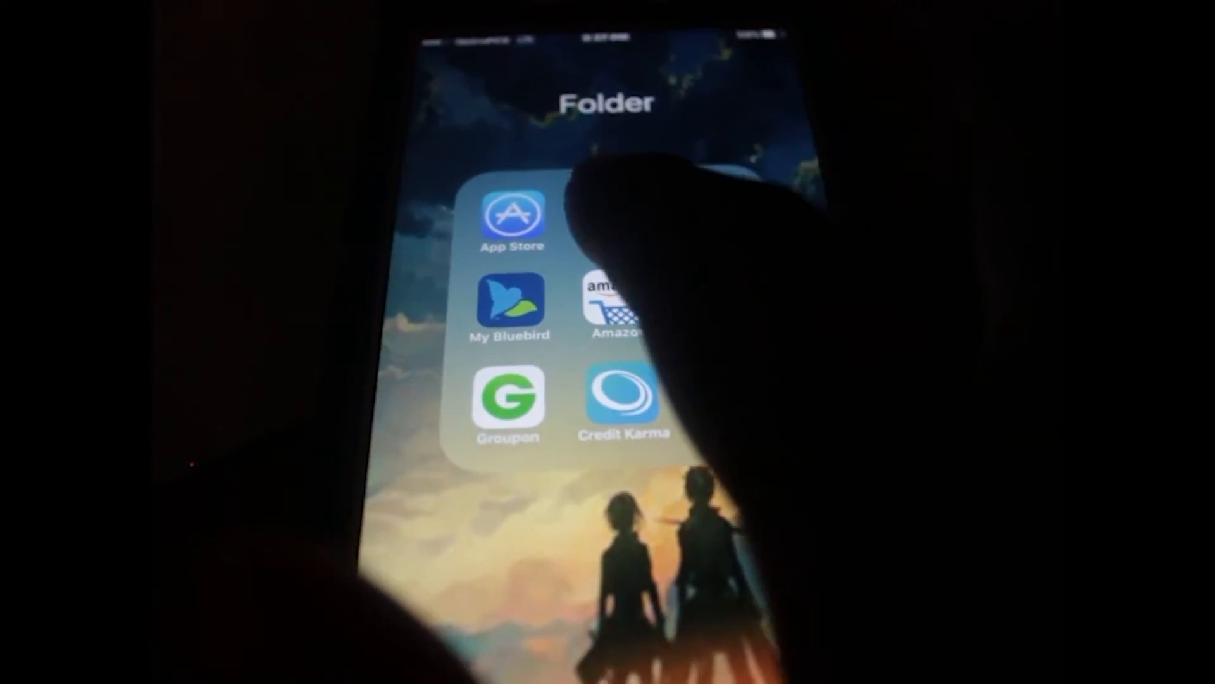
Open the vShare app from the home screen folder
left_click(511, 216)
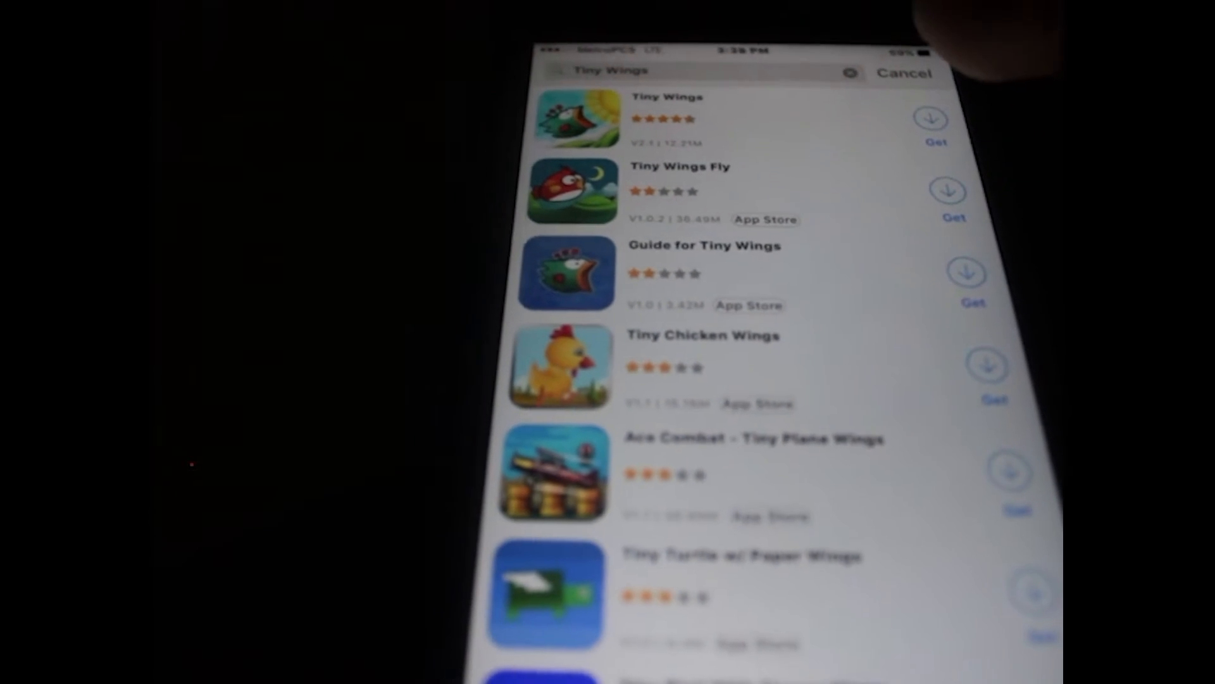
Get the free Tiny Wings download and confirm installing it from the ssl-api.appvv.com prompt
left_click(930, 119)
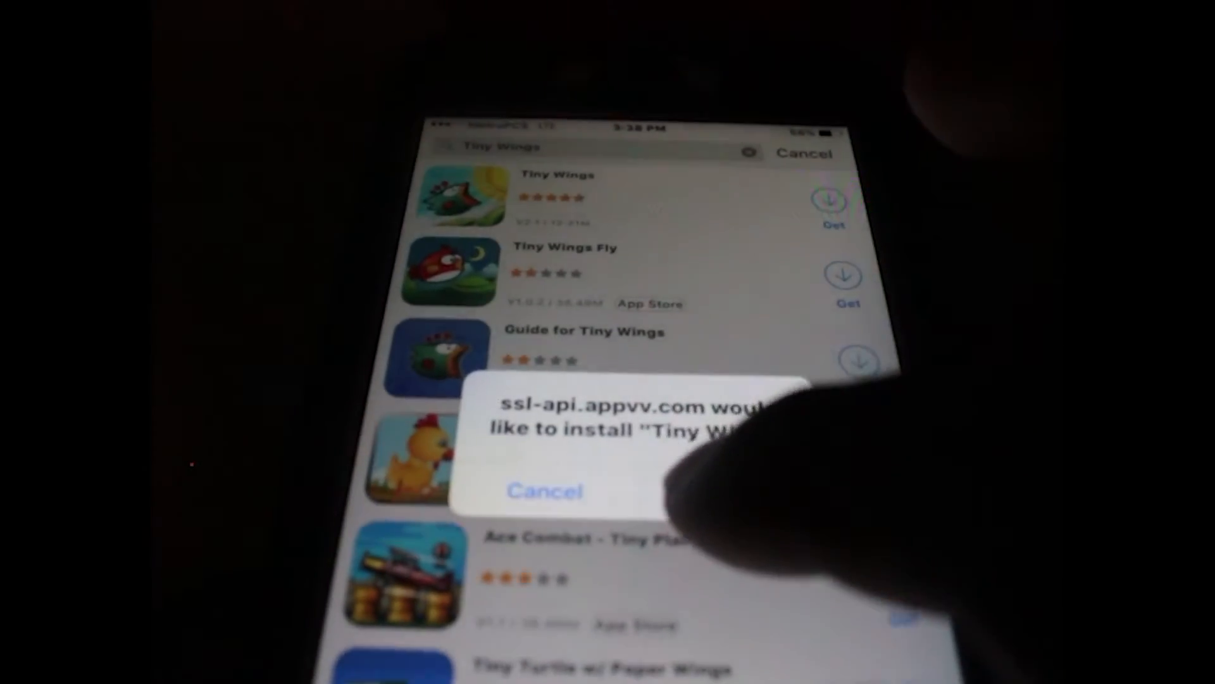
left_click(544, 492)
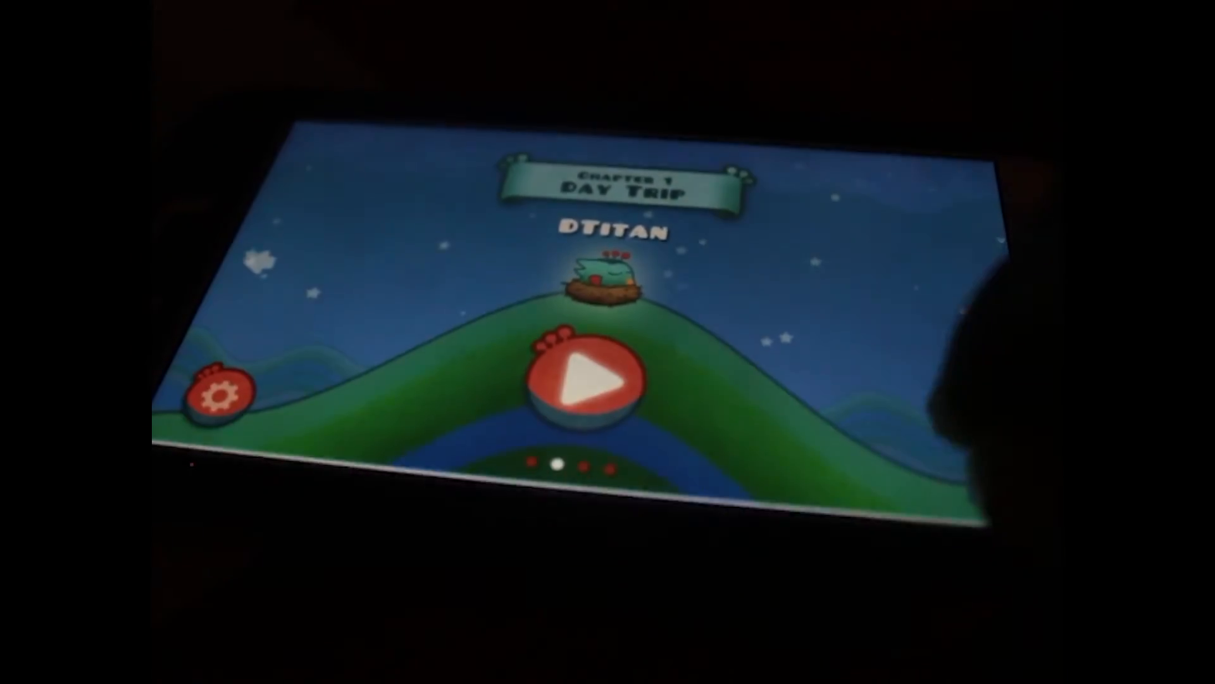
Start the Day Trip chapter from the Tiny Wings title screen
left_click(589, 379)
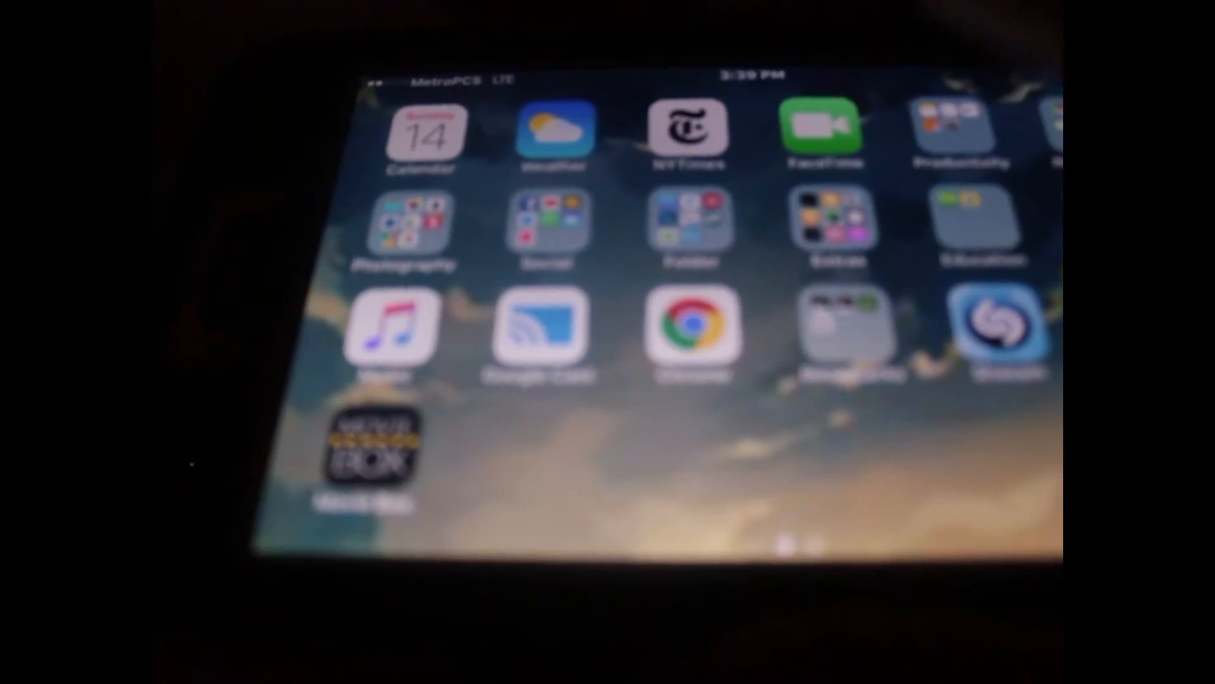
Exit Tiny Wings back to the home screen where Movie Box is installed
left_click(375, 457)
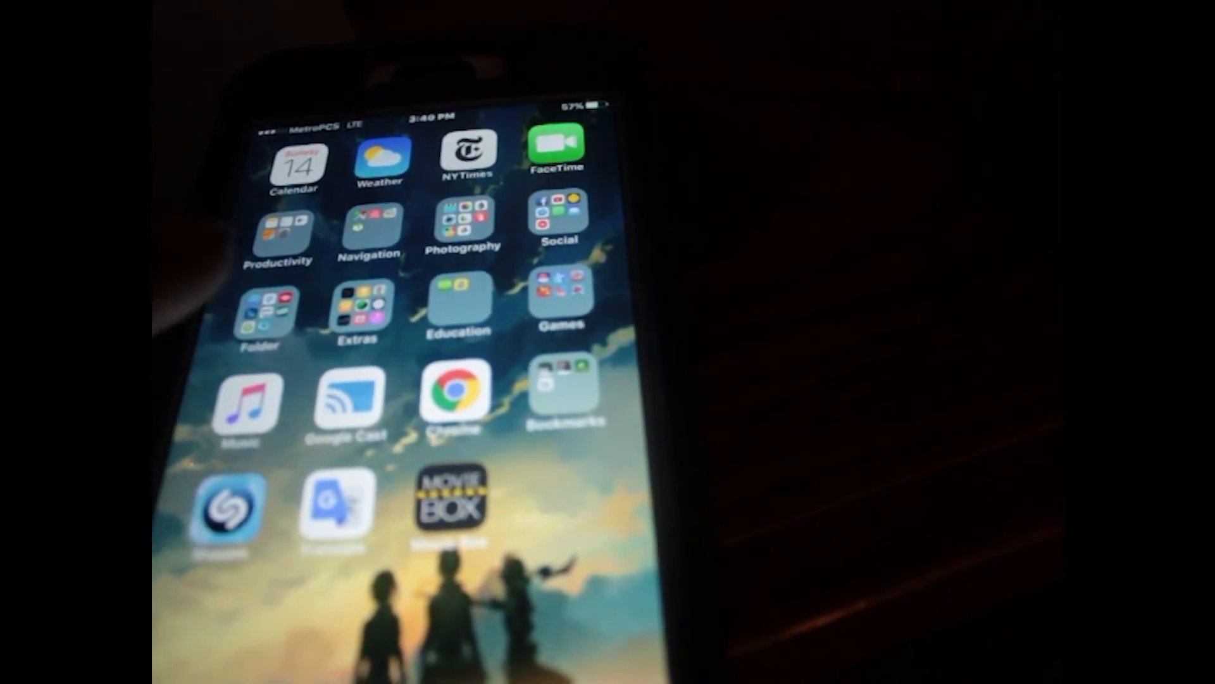
Open the home screen folder that contains vShare
left_click(268, 310)
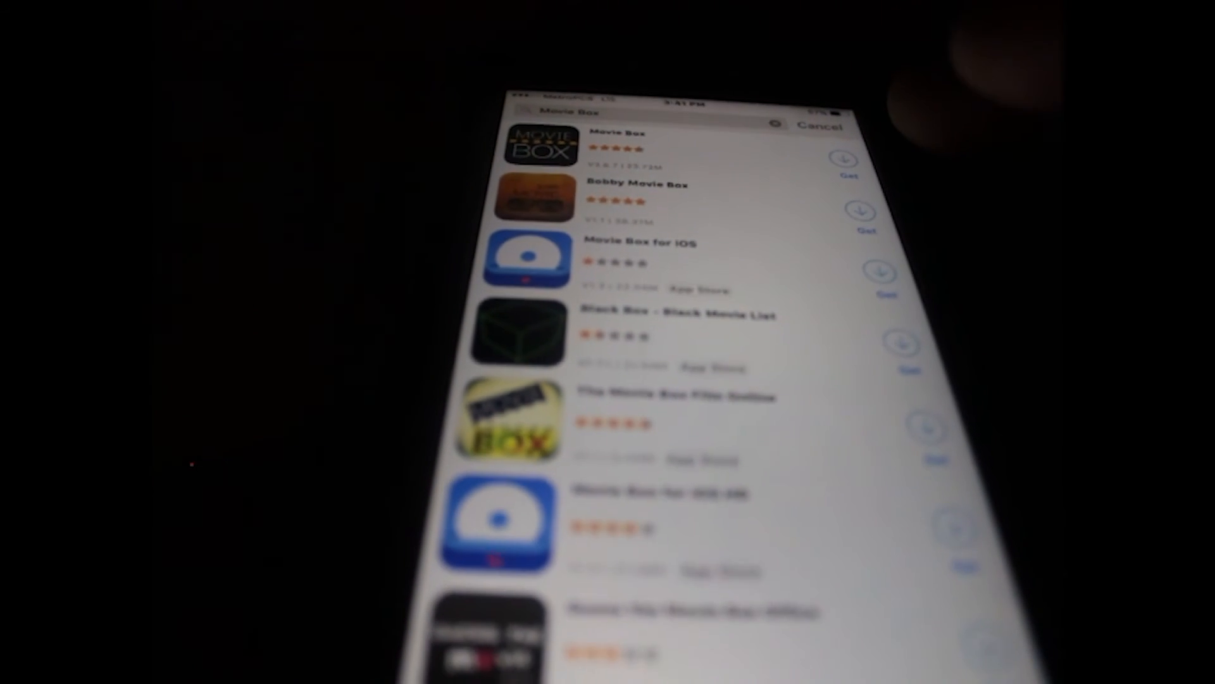
Scroll down through the Movie Box search results in vShare
scroll("down", 3)
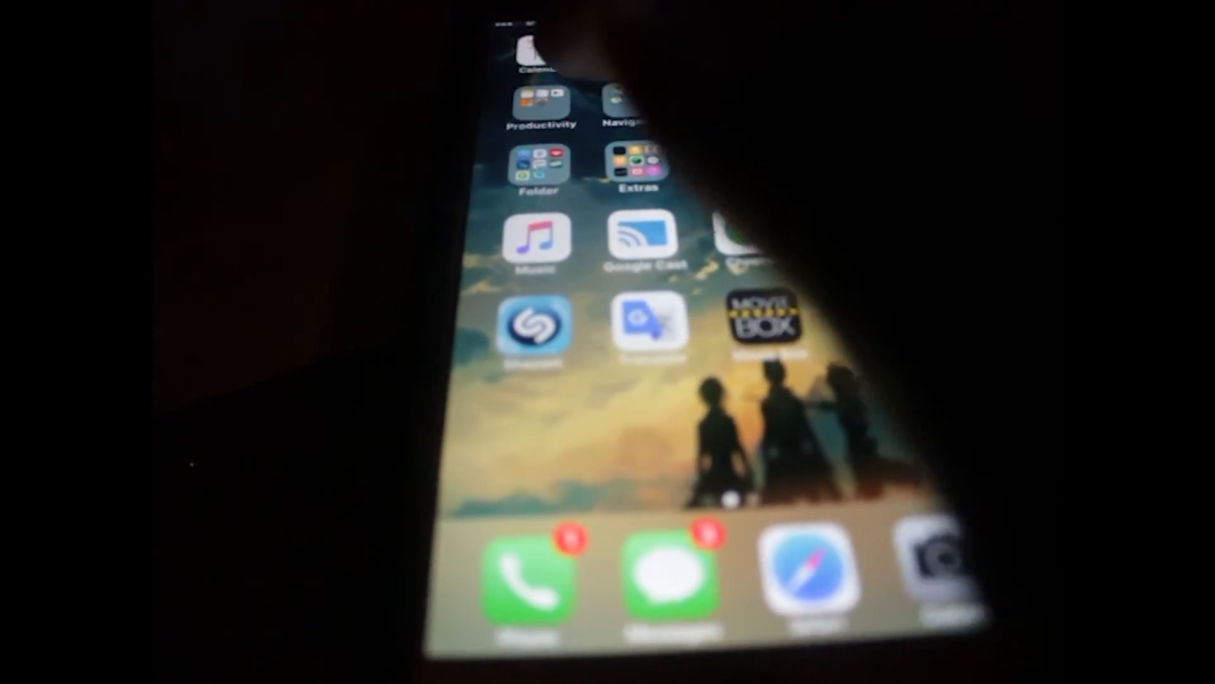
Launch the Settings app from the Productivity folder on the home screen
left_click(541, 105)
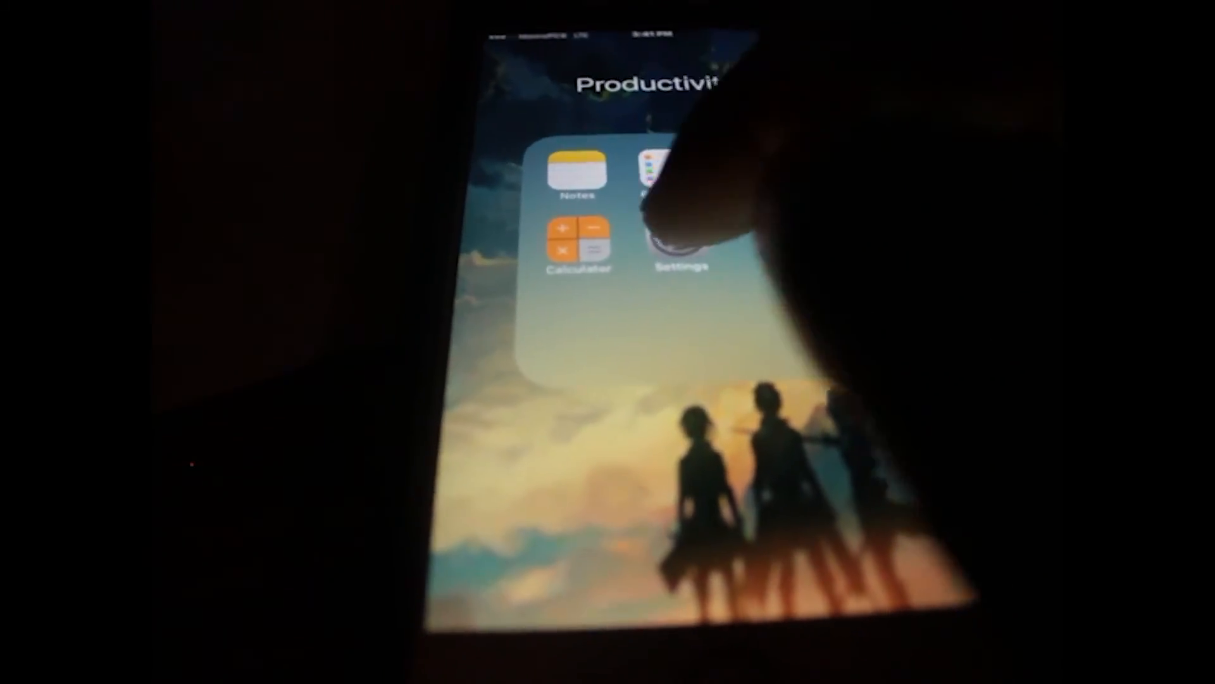
left_click(681, 226)
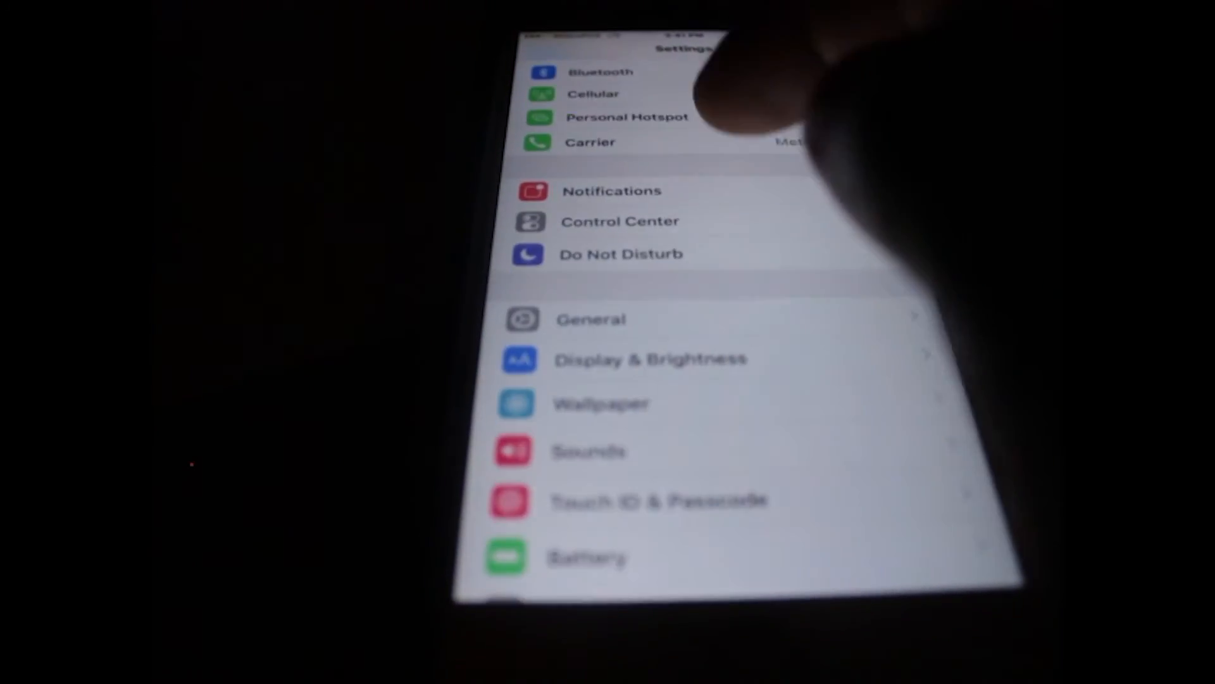